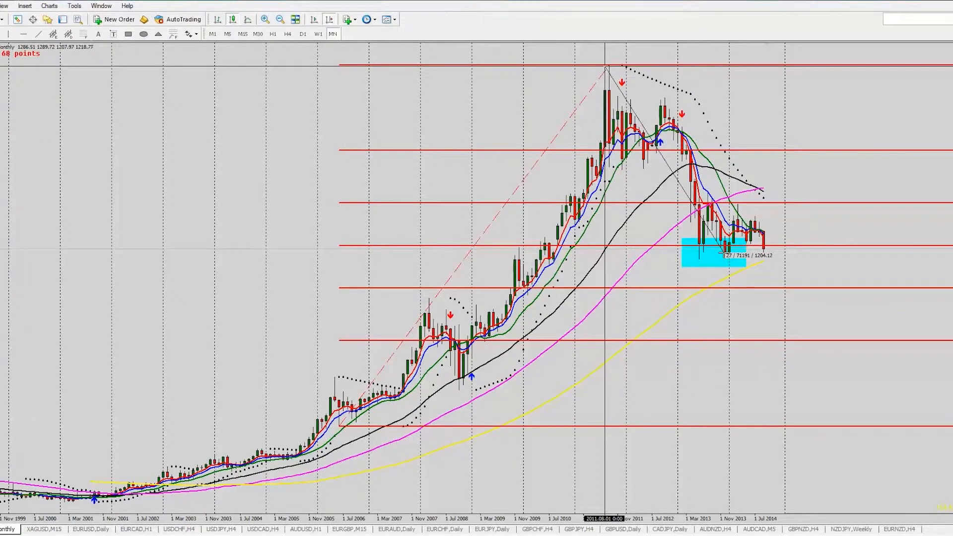
pyautogui.moveTo(684, 246)
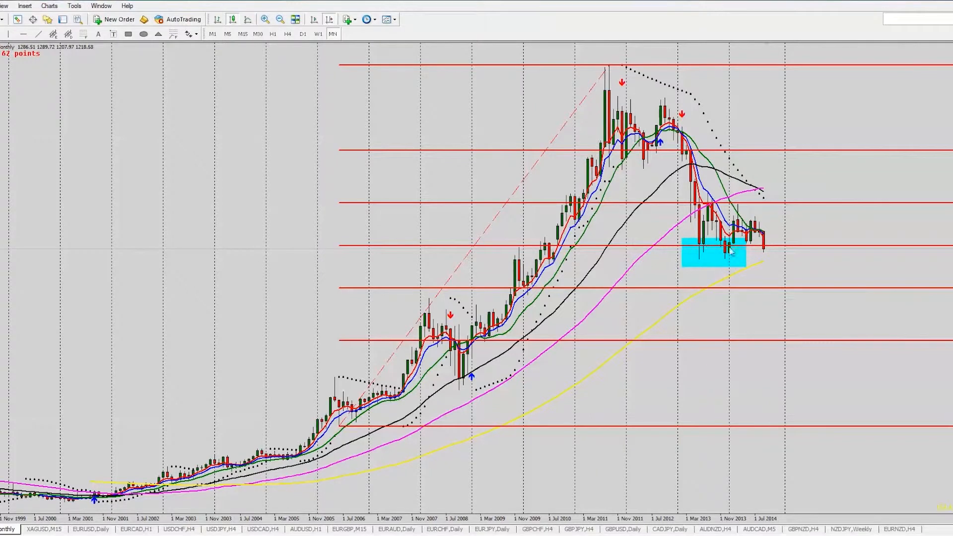
pyautogui.moveTo(689, 246)
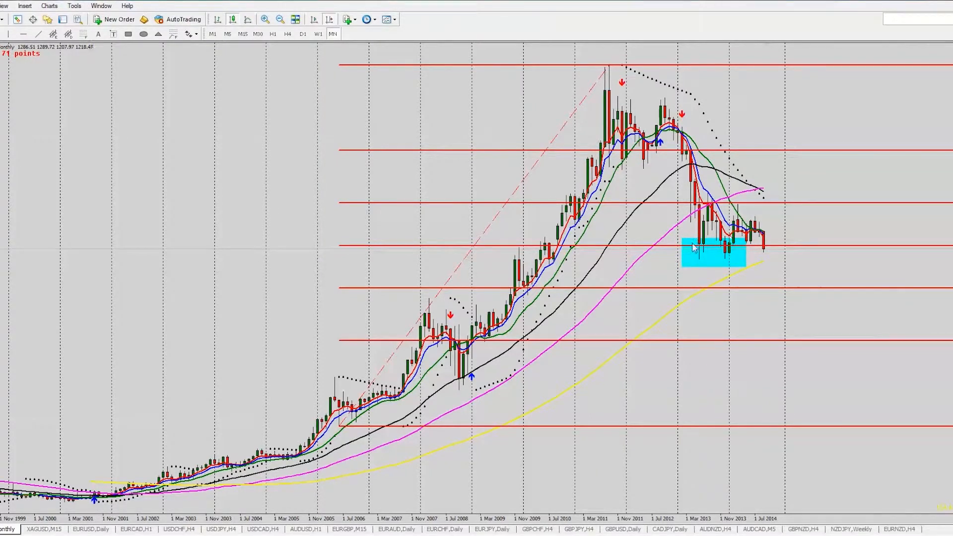